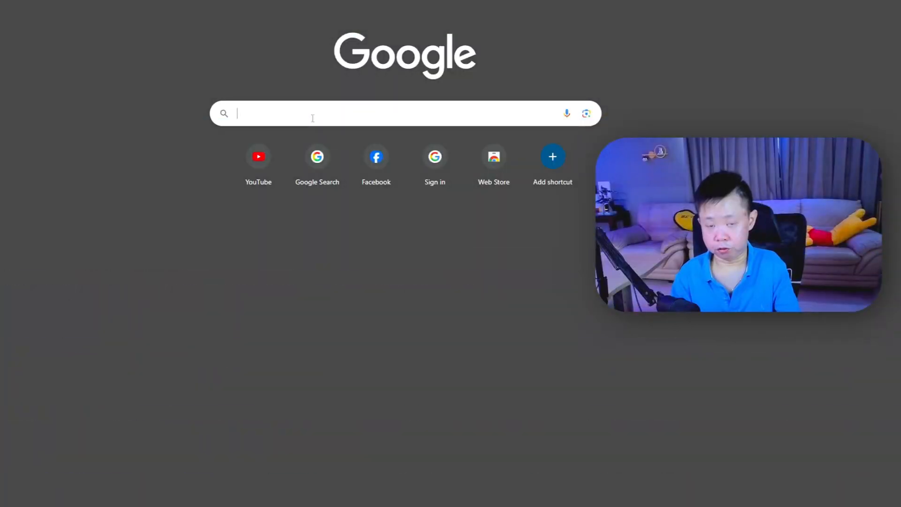
# - Search for casterlabs.co and open the Casterlabs download page
pyautogui.write('casterlabs.co')
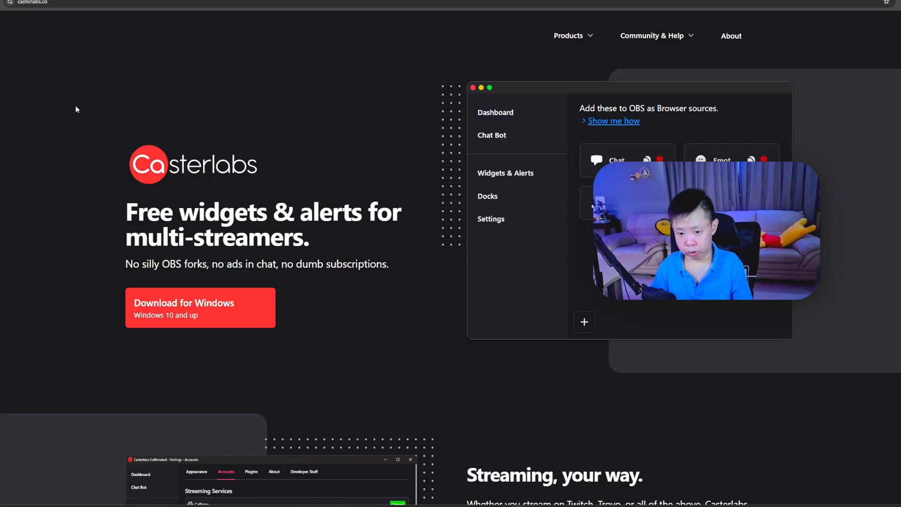
pyautogui.click(200, 308)
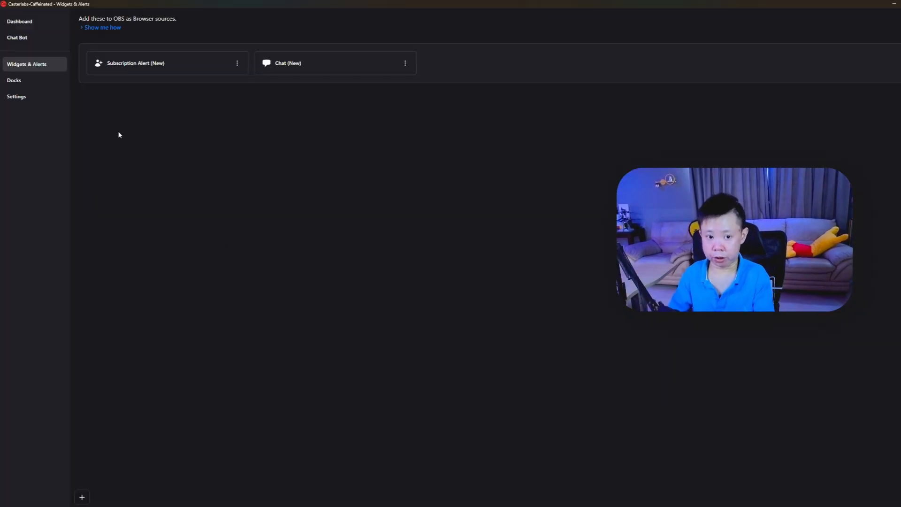
# - Open Settings, review the connected YouTube and TikTok accounts, then return to Appearance
pyautogui.click(16, 95)
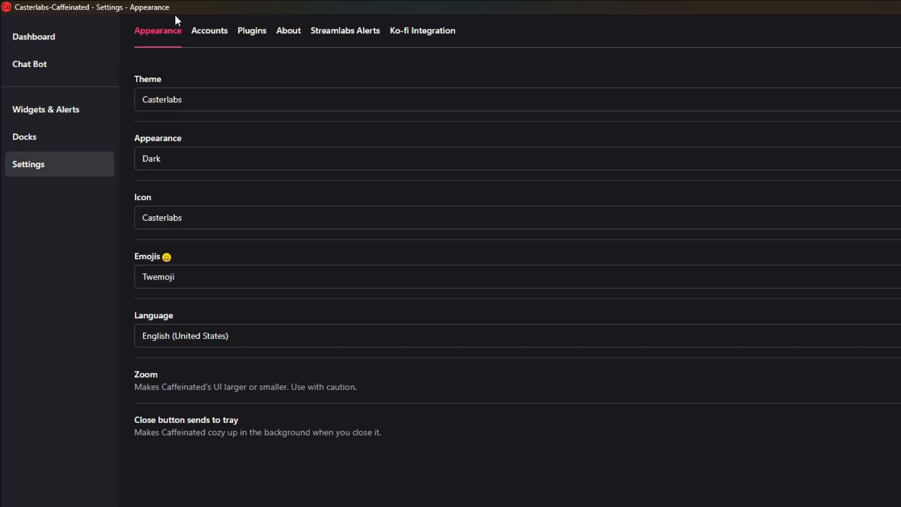
pyautogui.click(208, 30)
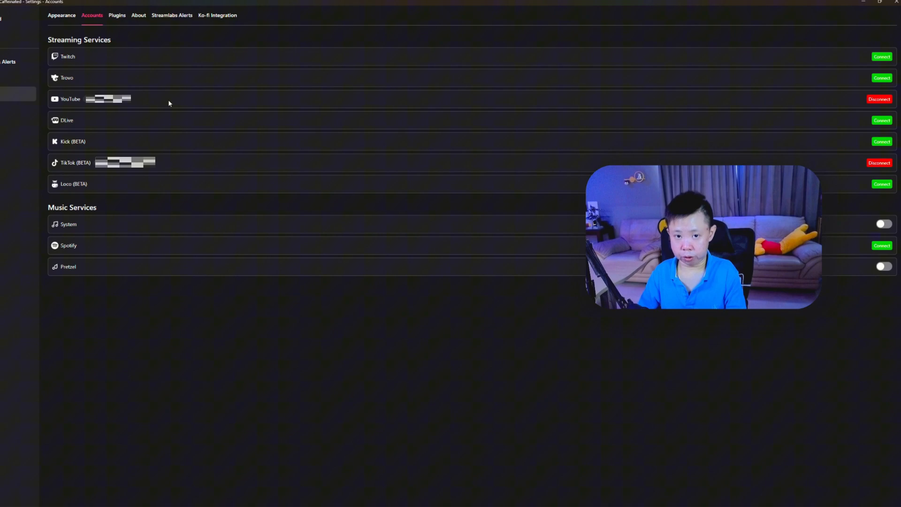
pyautogui.click(881, 56)
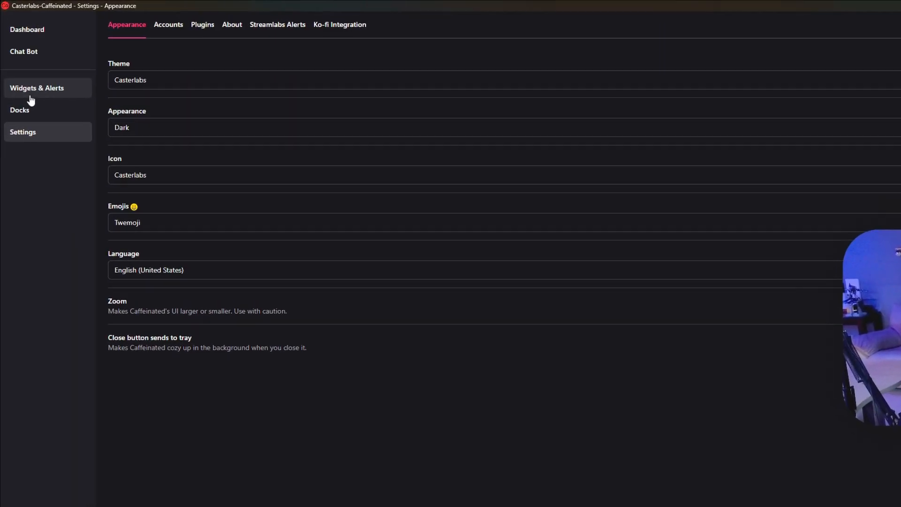
# - Go to Widgets & Alerts to see the Subscription Alert and Chat widgets
pyautogui.click(36, 88)
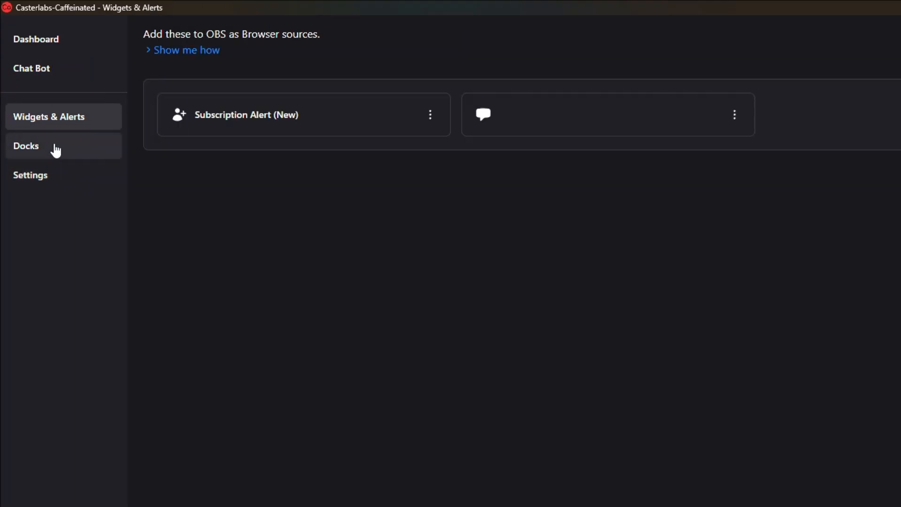
pyautogui.click(124, 485)
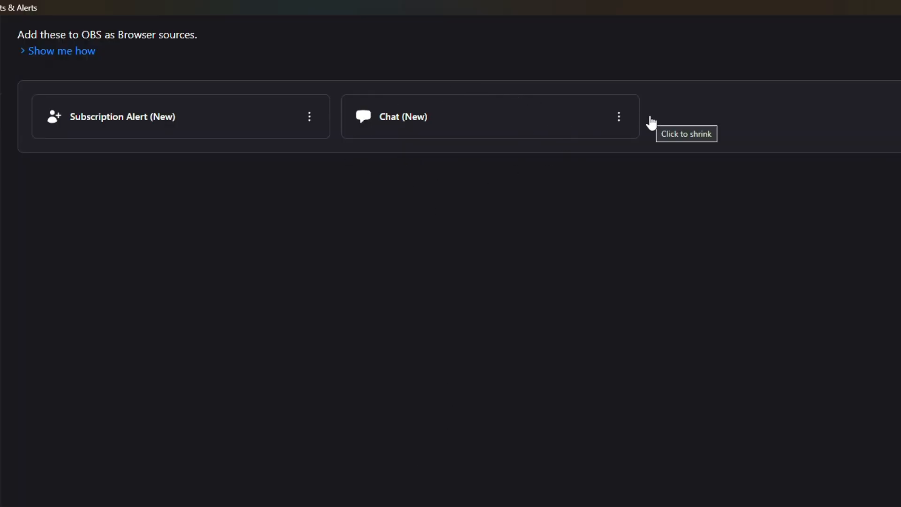
# - Open the Chat (New) widget, keep messages stacking bottom-up, and review its events
pyautogui.click(403, 116)
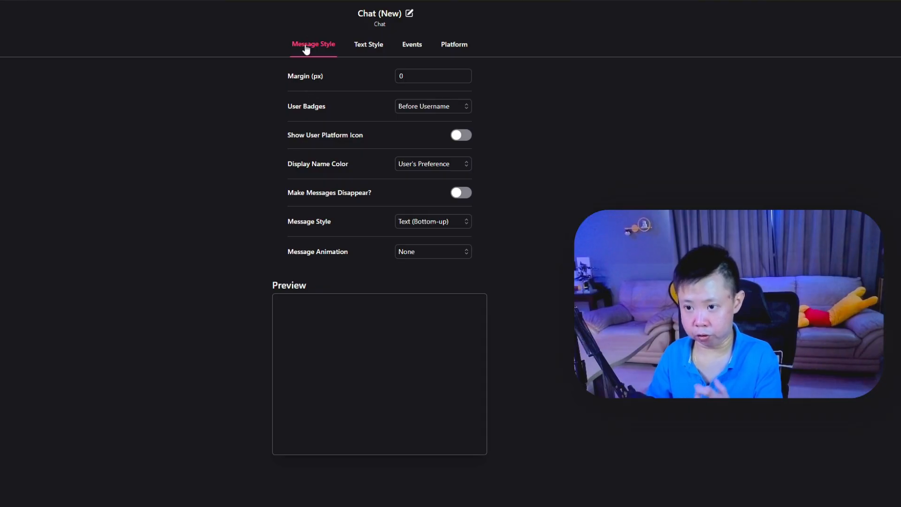
pyautogui.moveTo(406, 56)
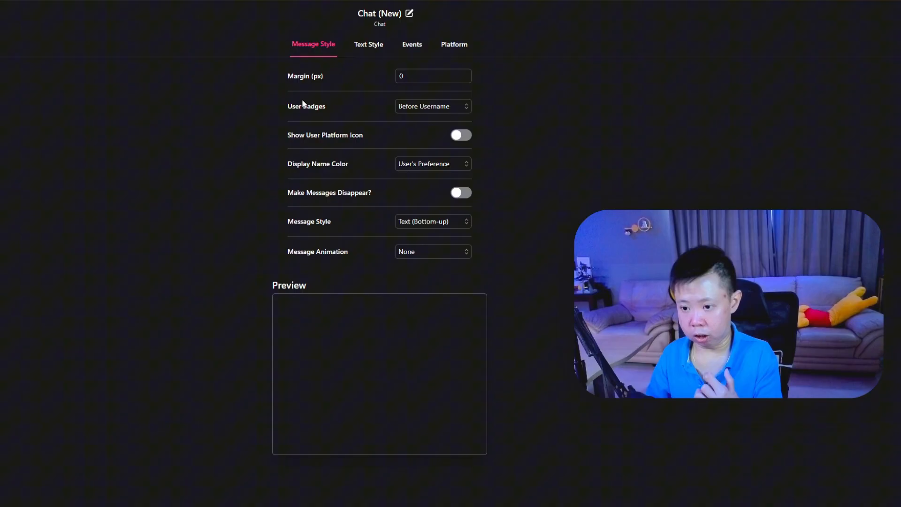
pyautogui.click(432, 221)
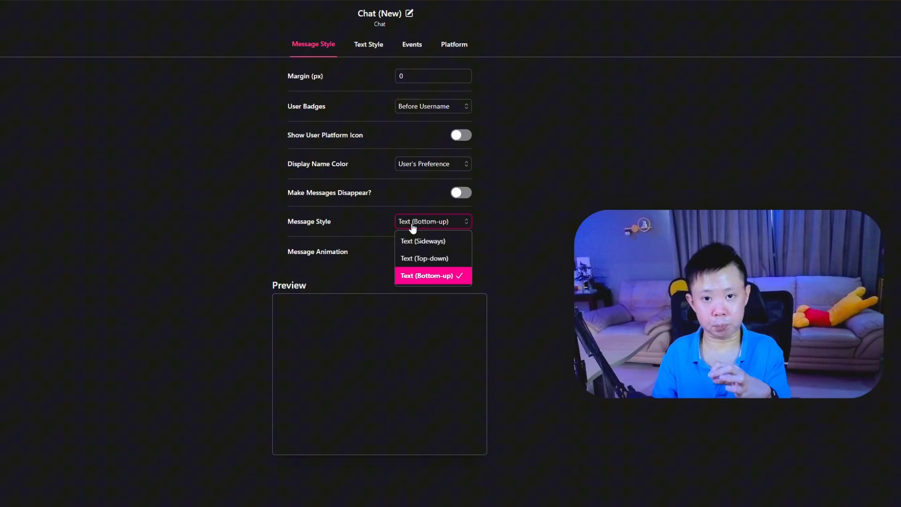
pyautogui.click(368, 44)
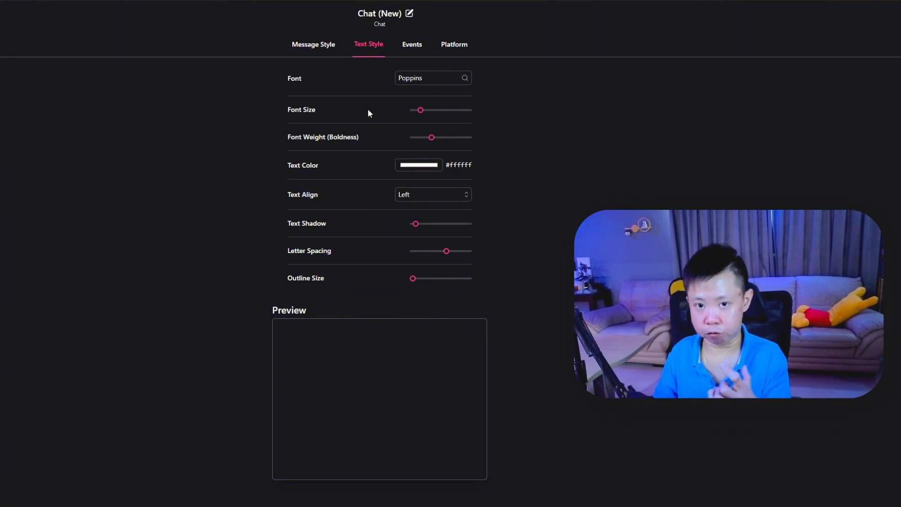
pyautogui.click(411, 44)
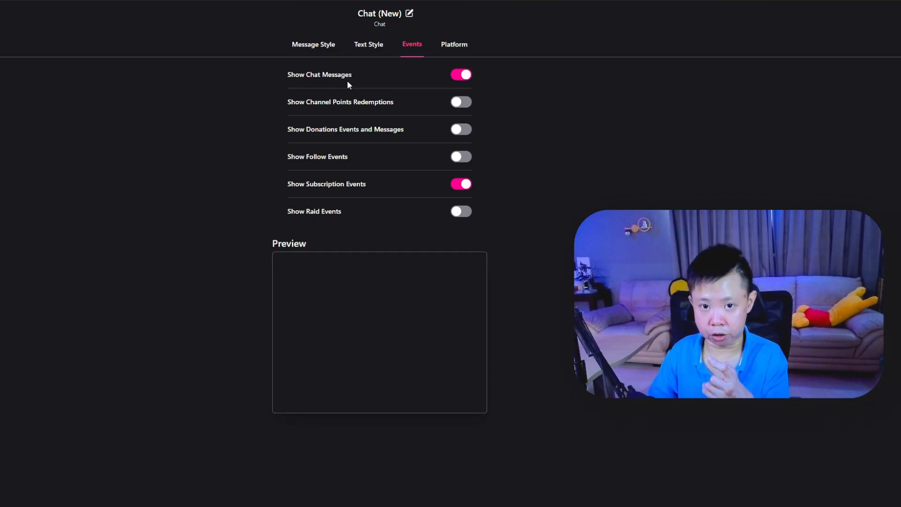
# - In the Platform tab, select TikTok and YouTube as chat sources
pyautogui.click(454, 44)
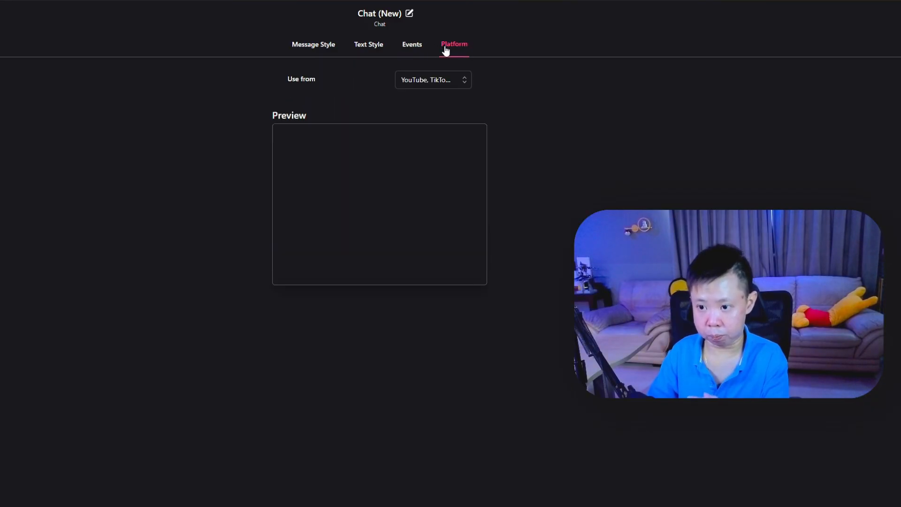
pyautogui.click(431, 79)
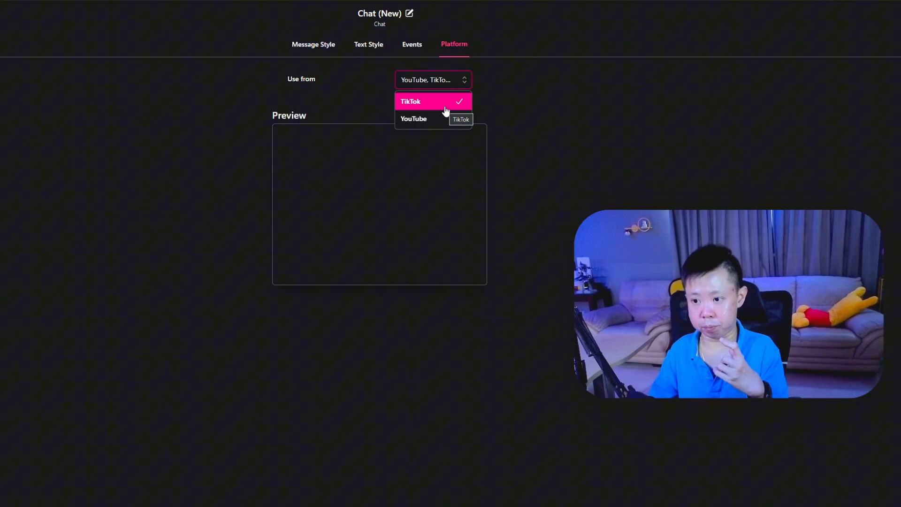
pyautogui.click(414, 119)
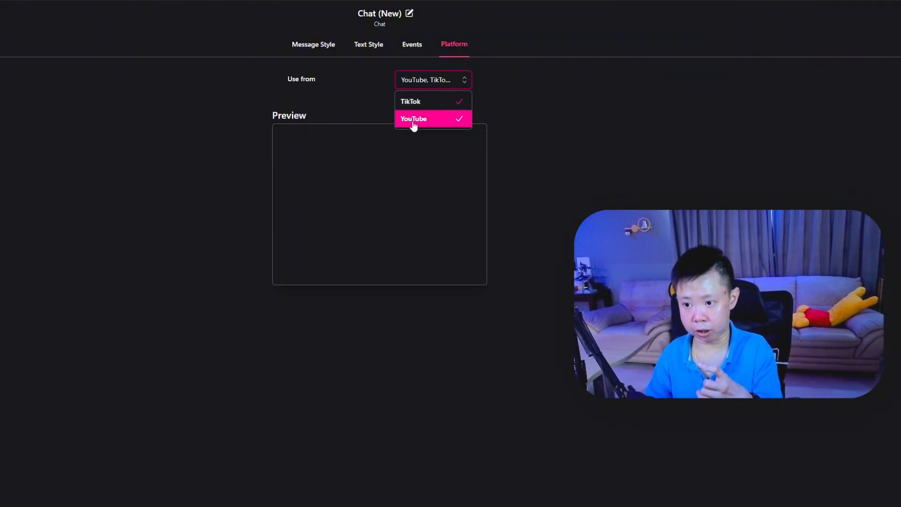
pyautogui.moveTo(362, 88)
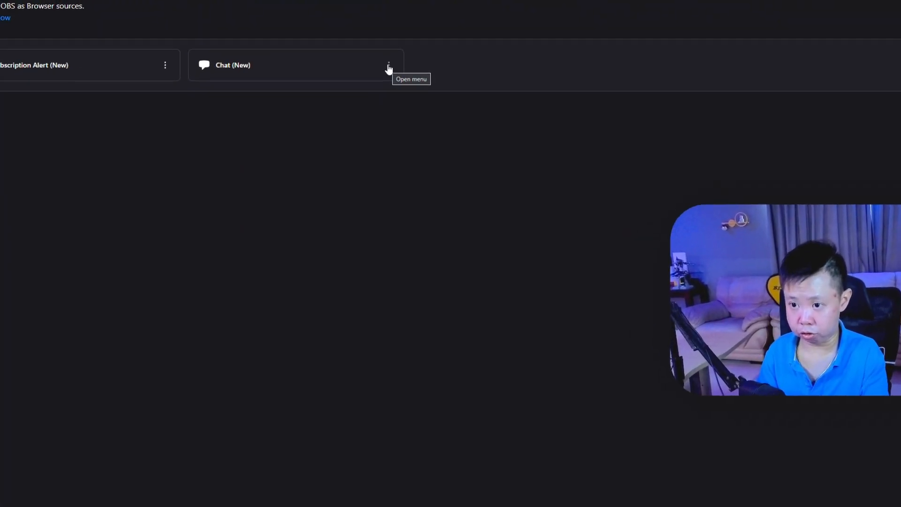
# - Copy the Chat (New) widget's link from its options menu
pyautogui.click(388, 65)
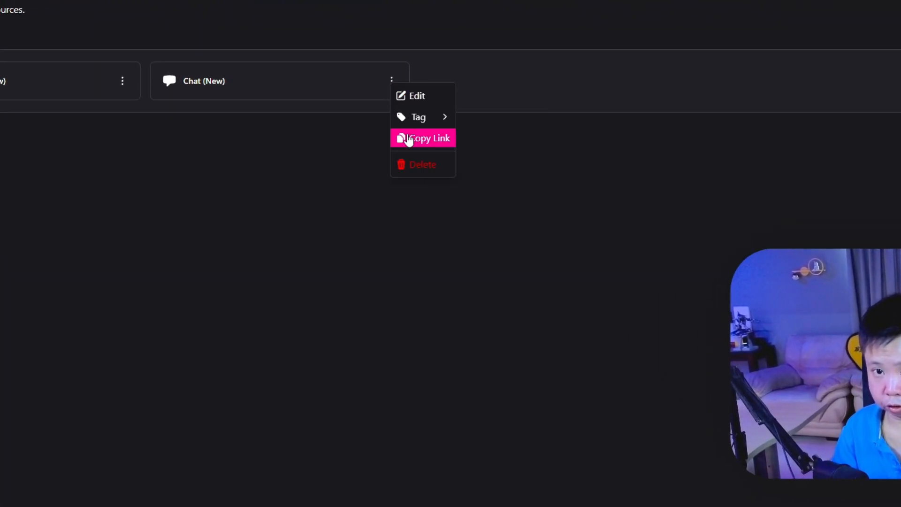
pyautogui.click(427, 138)
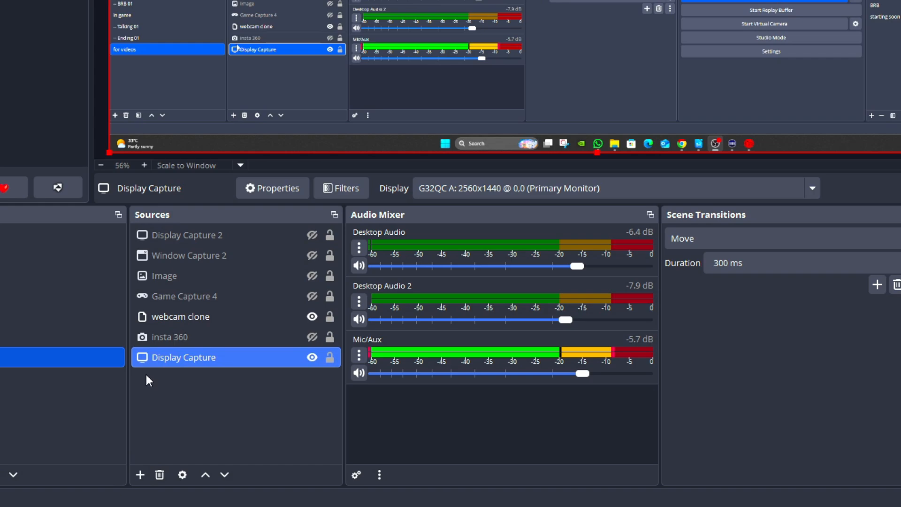
# - Create a Browser source named 'multichat' in the OBS scene
pyautogui.click(139, 475)
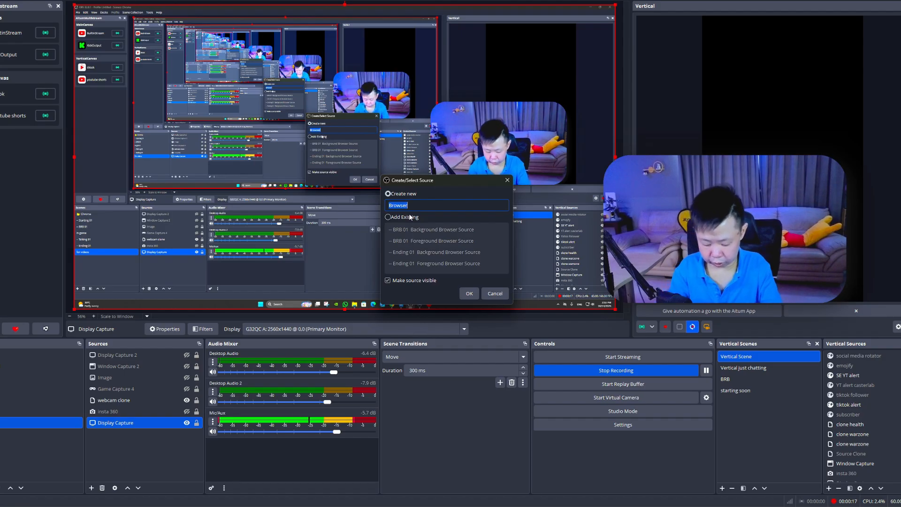
pyautogui.write('multichat')
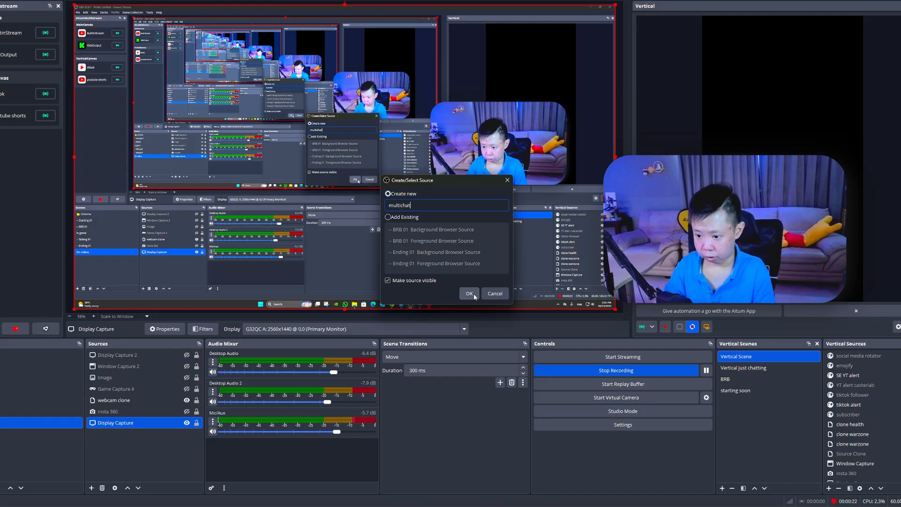
pyautogui.click(469, 293)
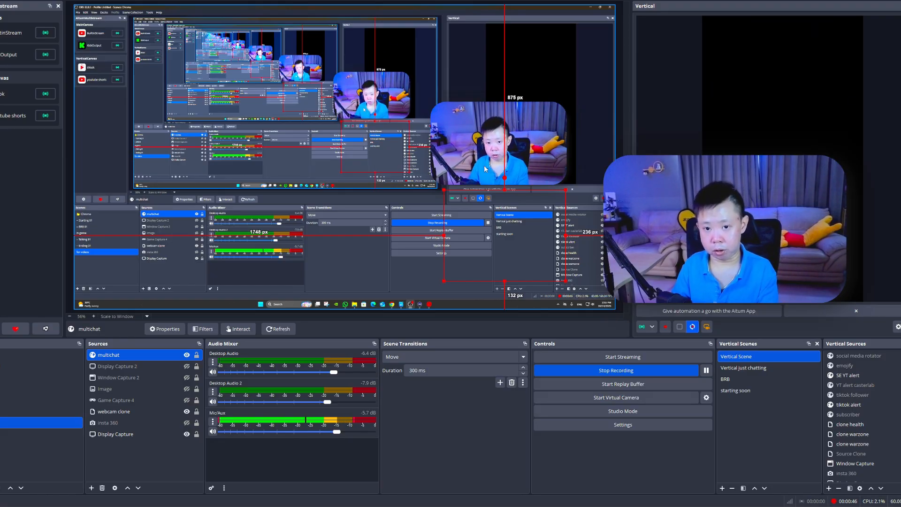
pyautogui.moveTo(467, 216)
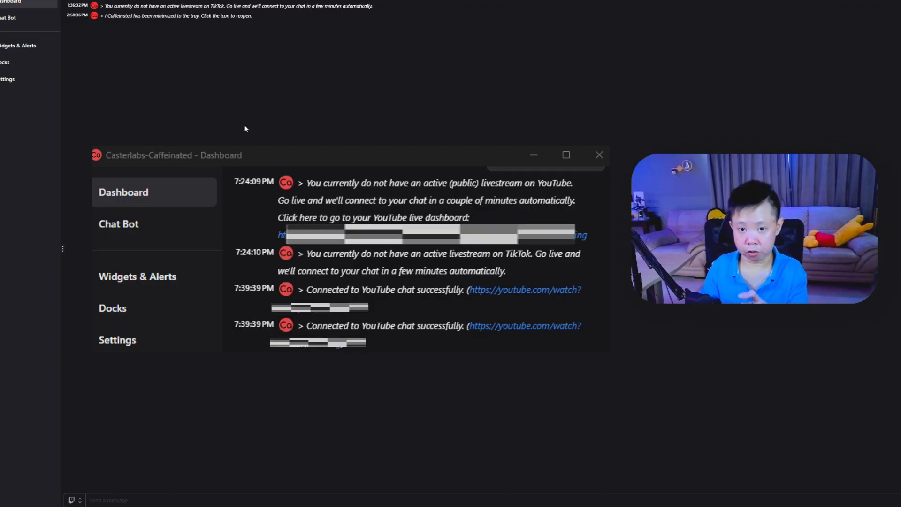
pyautogui.click(599, 155)
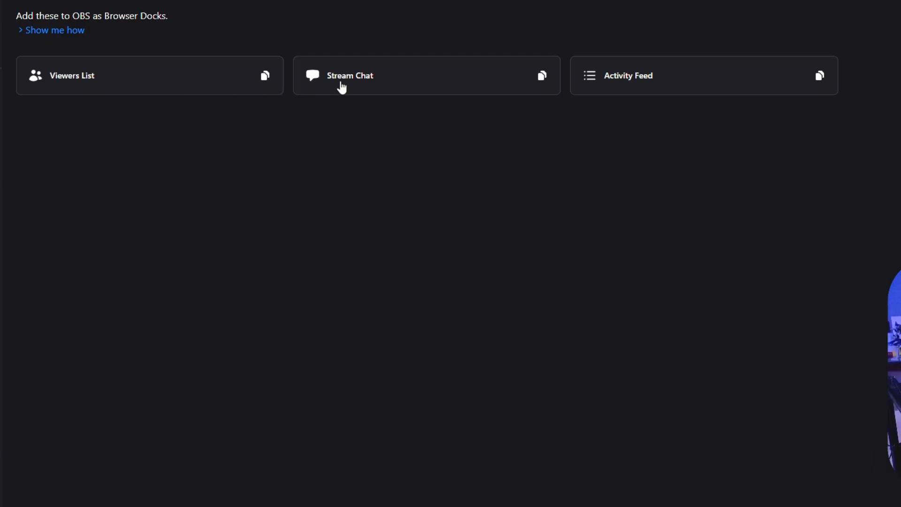
pyautogui.moveTo(229, 184)
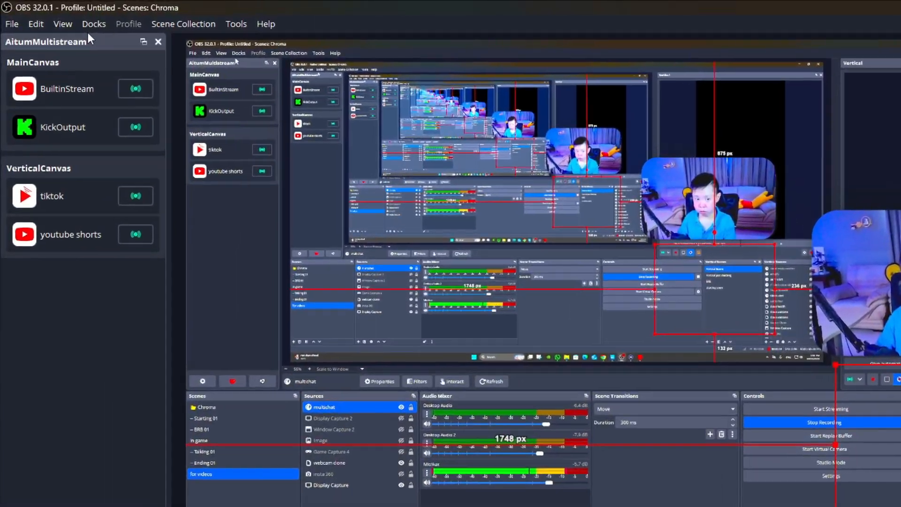
# - Add a custom browser dock named 'multi chat' with the widget URL and apply it
pyautogui.click(94, 23)
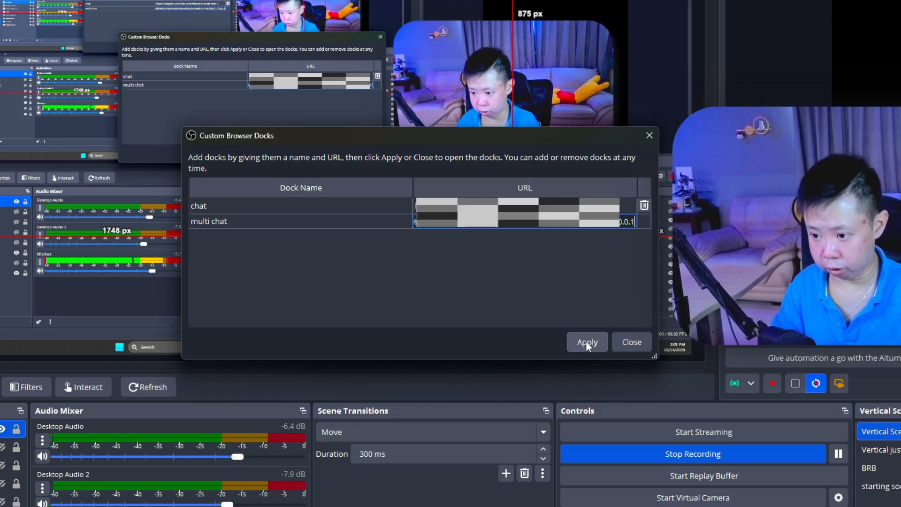
pyautogui.click(586, 341)
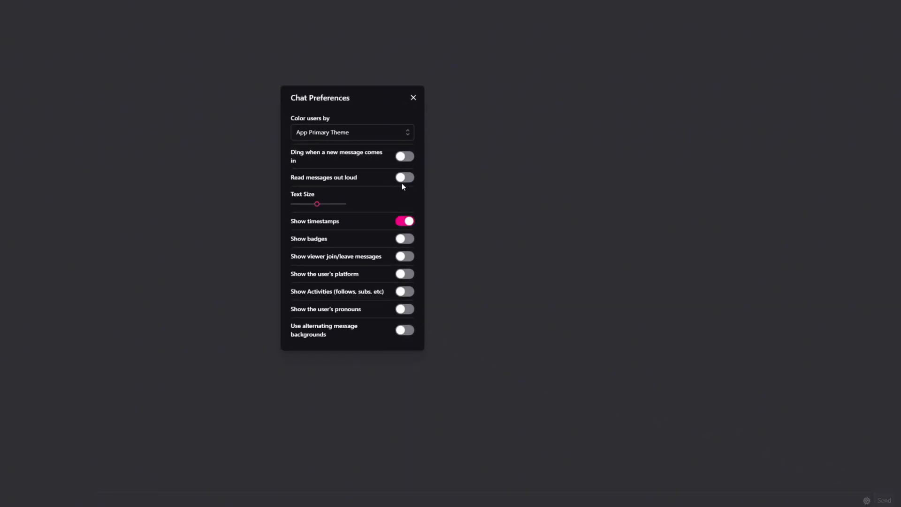
# - Switch on 'Read messages out loud' in Chat Preferences
pyautogui.click(404, 177)
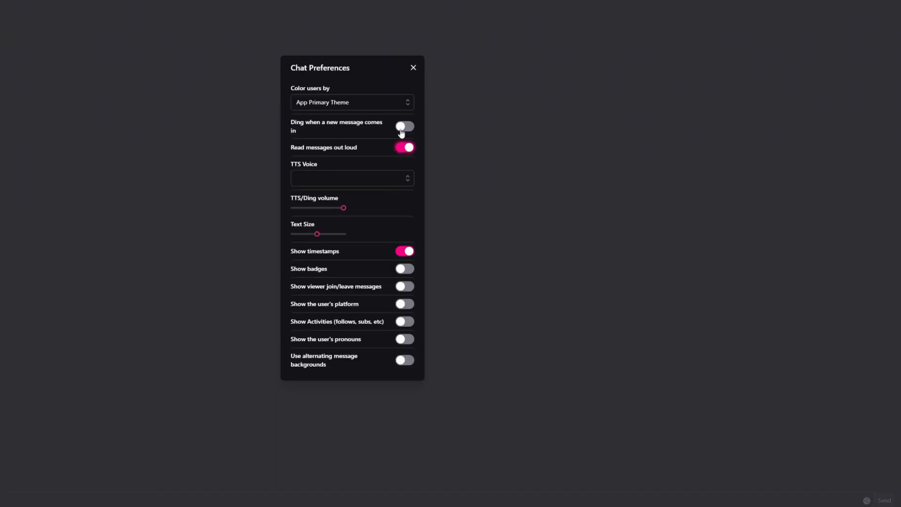